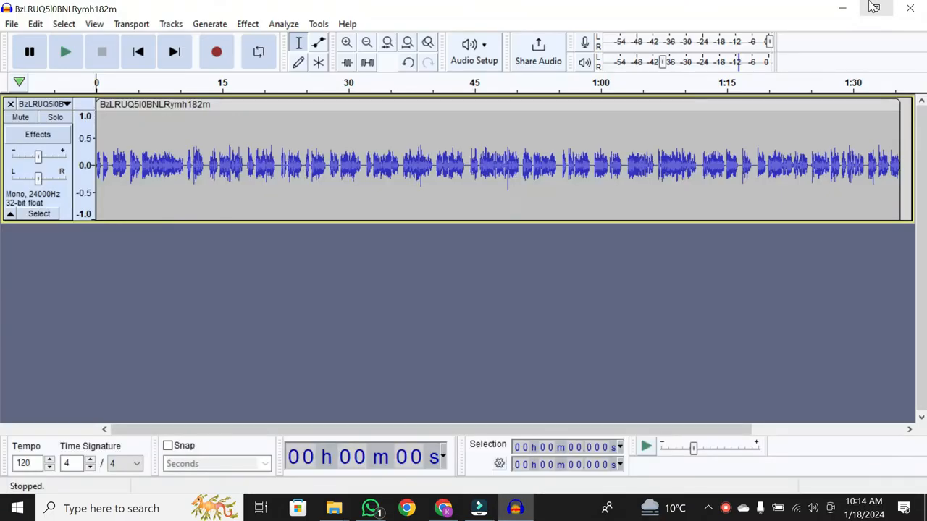
mouse_move(874, 9)
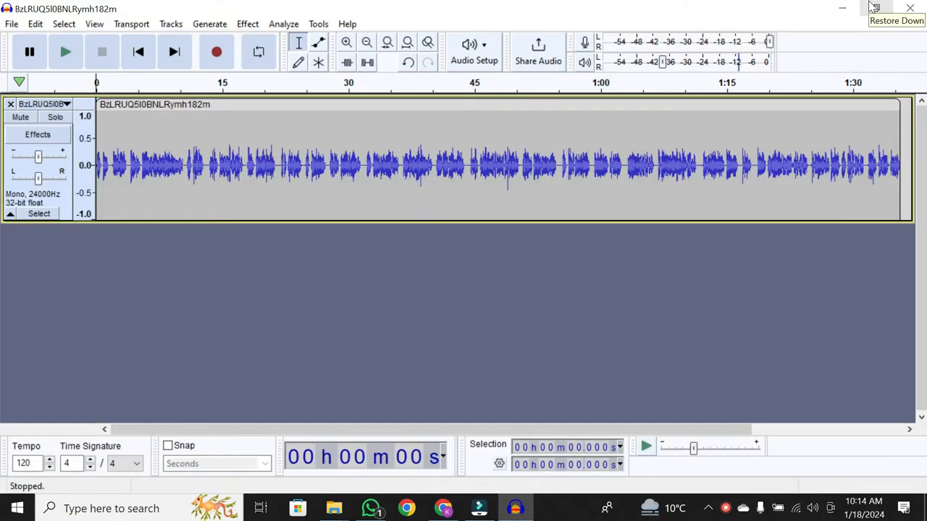
mouse_move(330, 7)
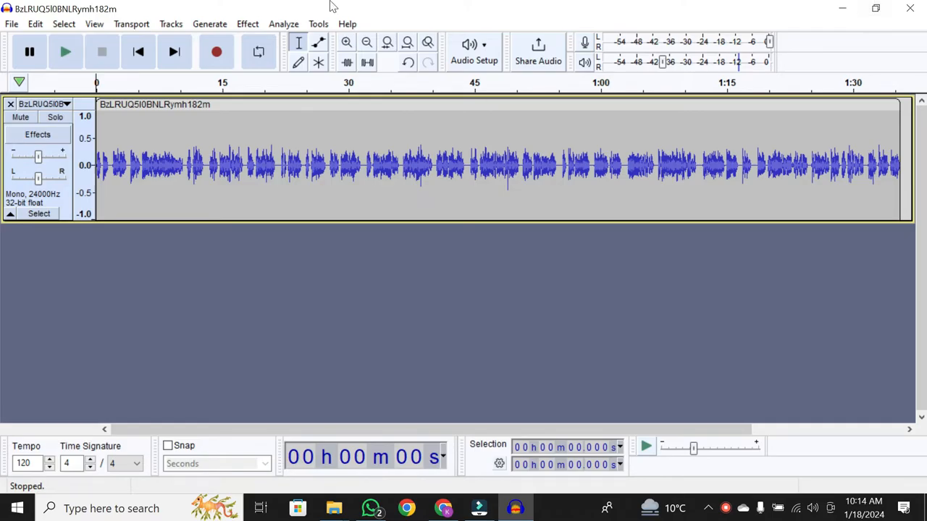
mouse_move(11, 23)
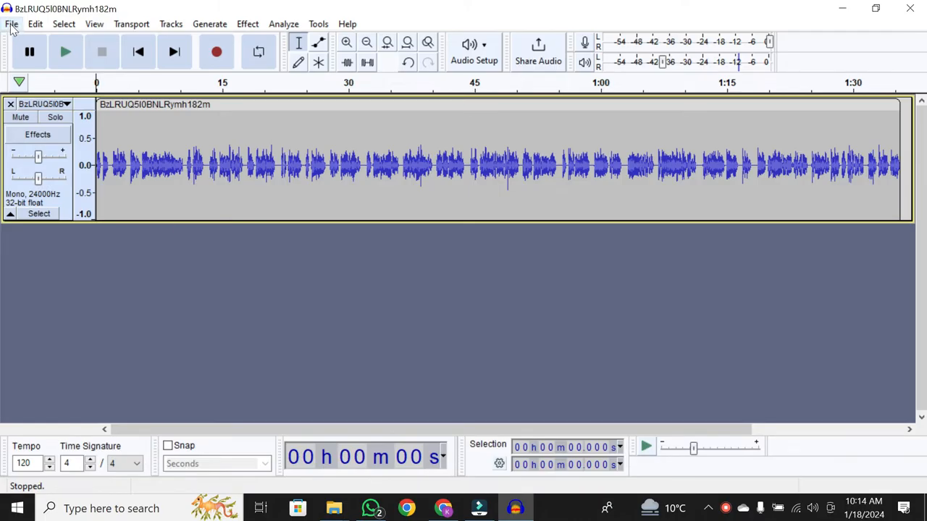
- Save the project under the new name 'kh' as an AUP3 file in the Audacity folder
left_click(12, 24)
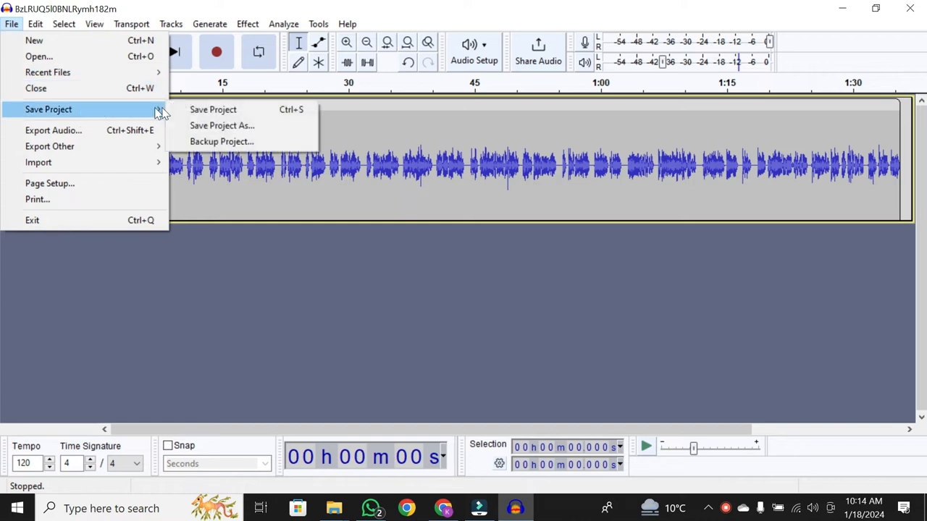
left_click(222, 125)
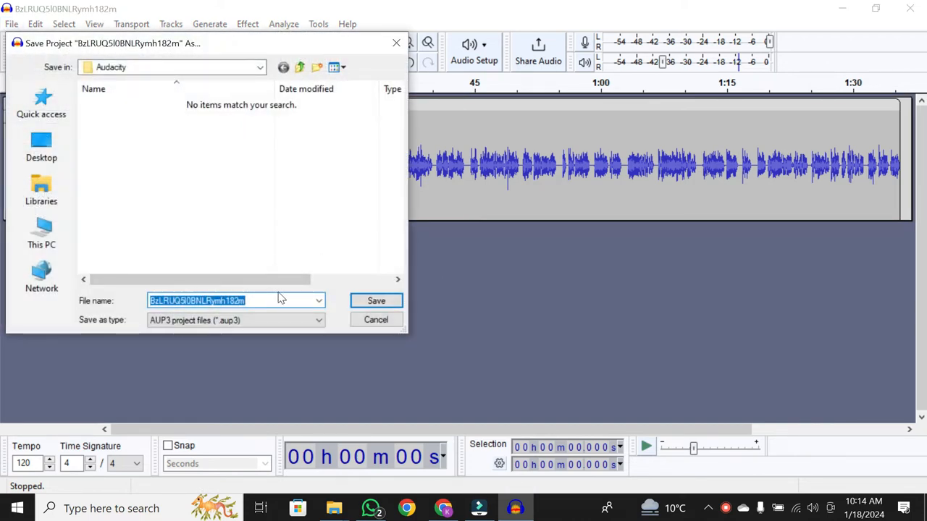
type("kh")
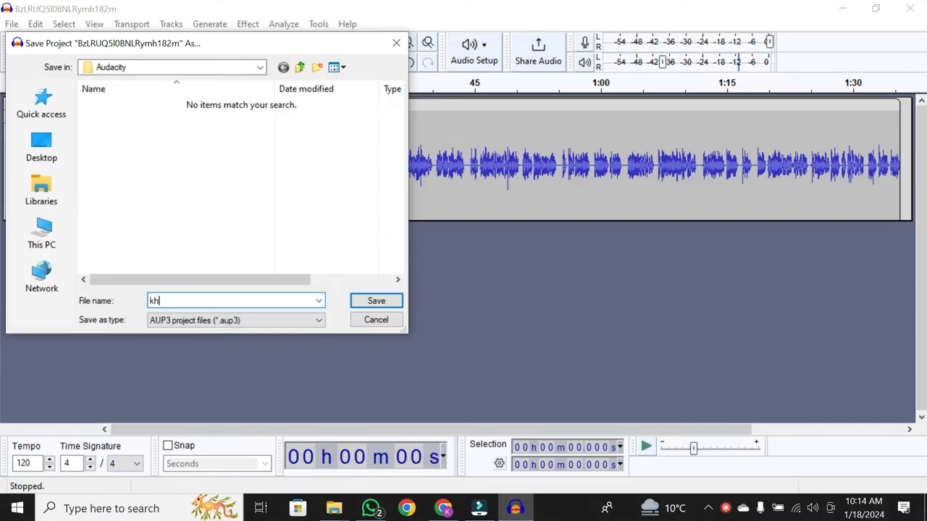
left_click(376, 300)
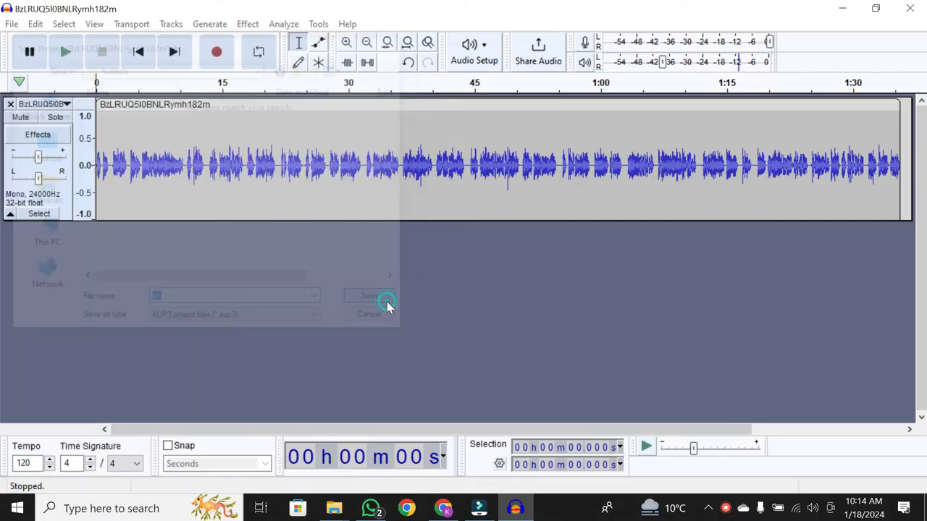
left_click(370, 295)
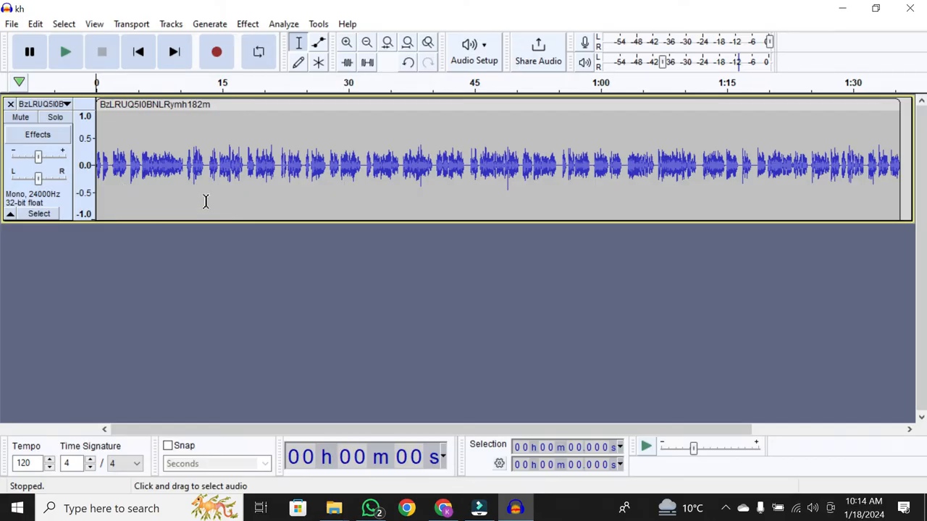
mouse_move(146, 135)
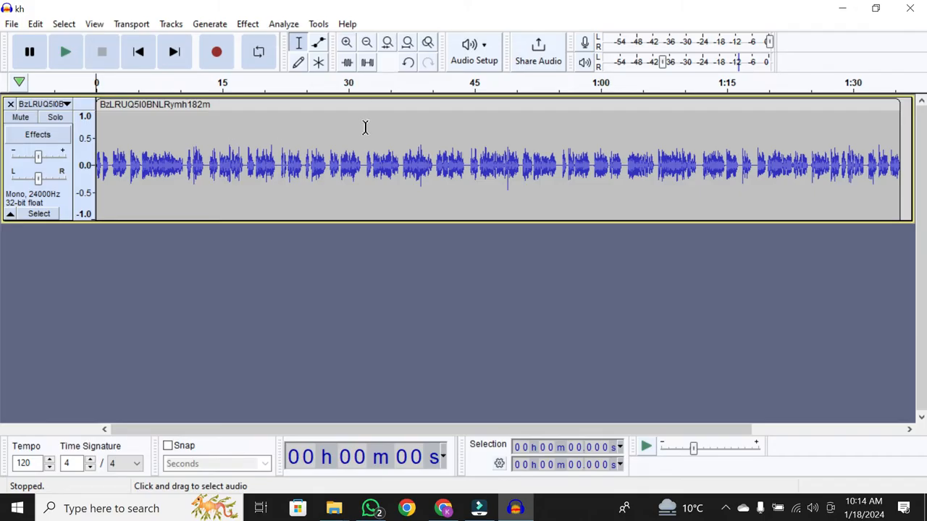
- Export the whole project as WAV (Microsoft) to kh.wav in the Audacity documents folder
left_click(11, 23)
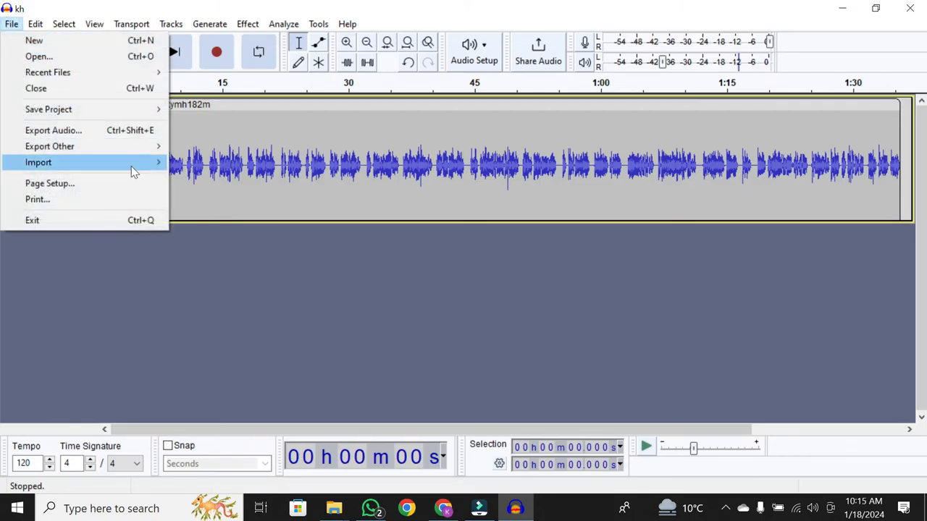
left_click(54, 130)
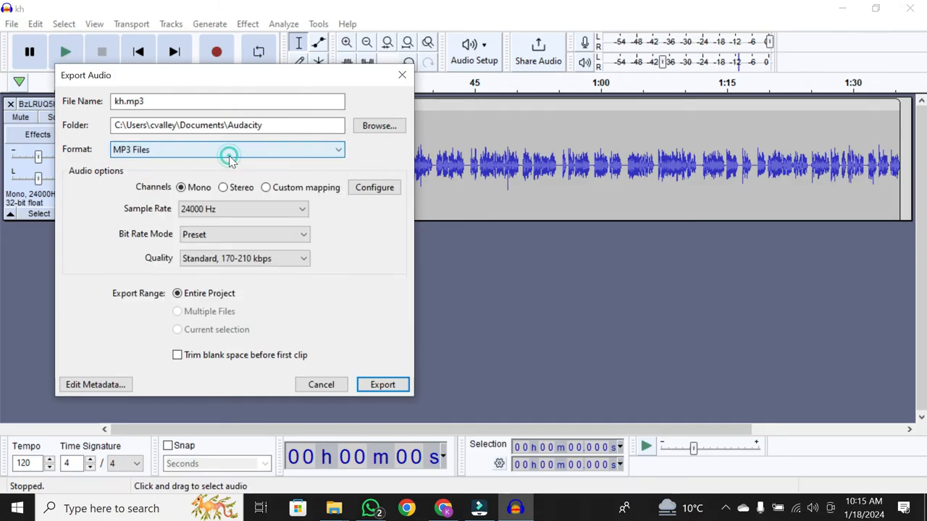
left_click(229, 149)
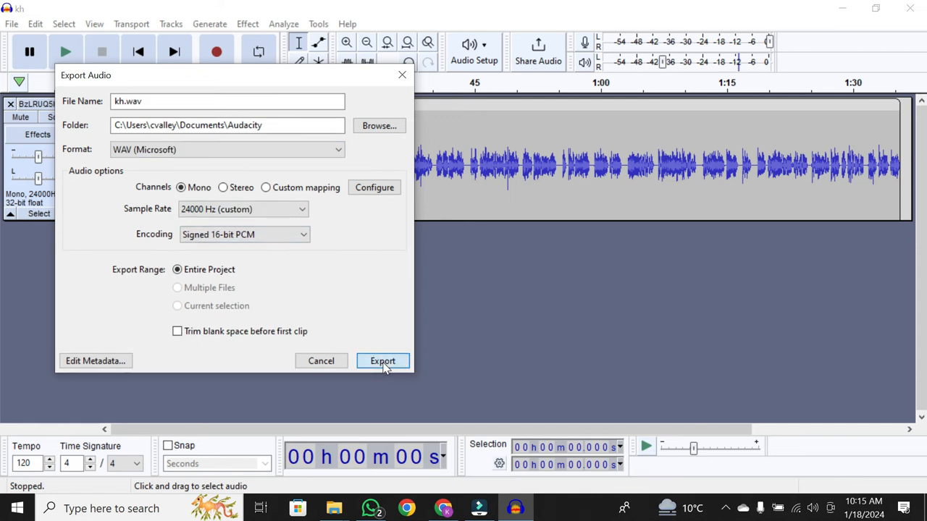
left_click(383, 361)
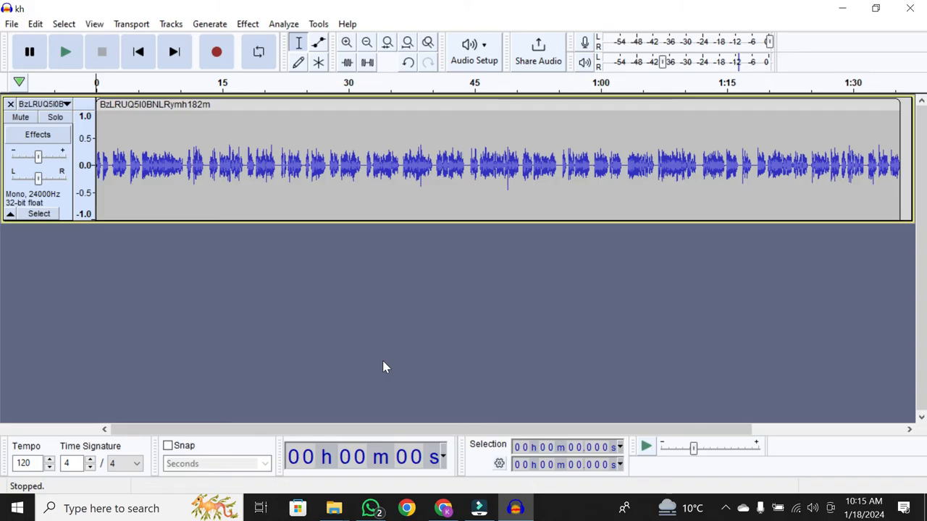
mouse_move(403, 356)
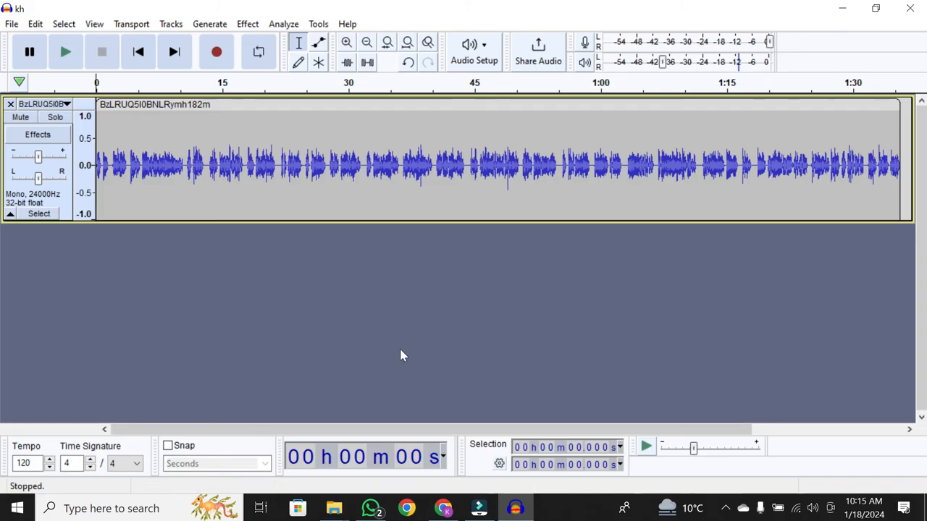
mouse_move(443, 382)
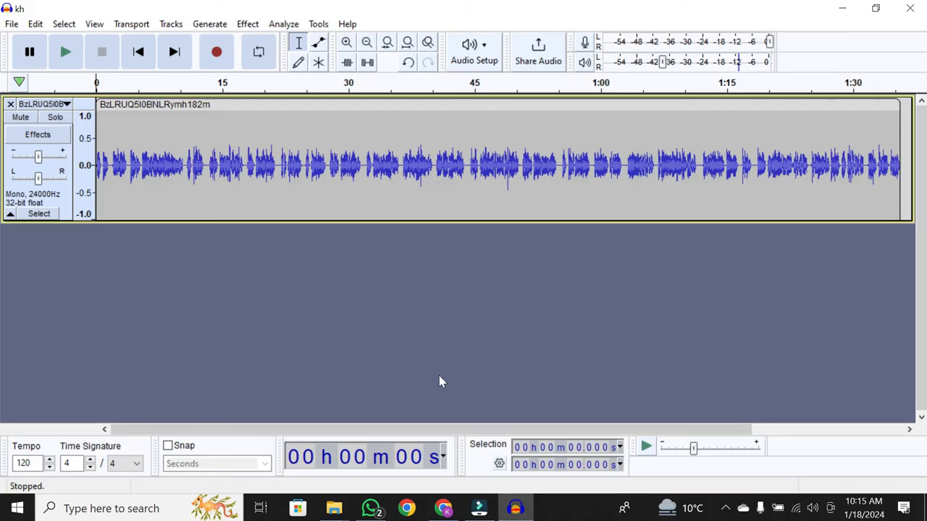